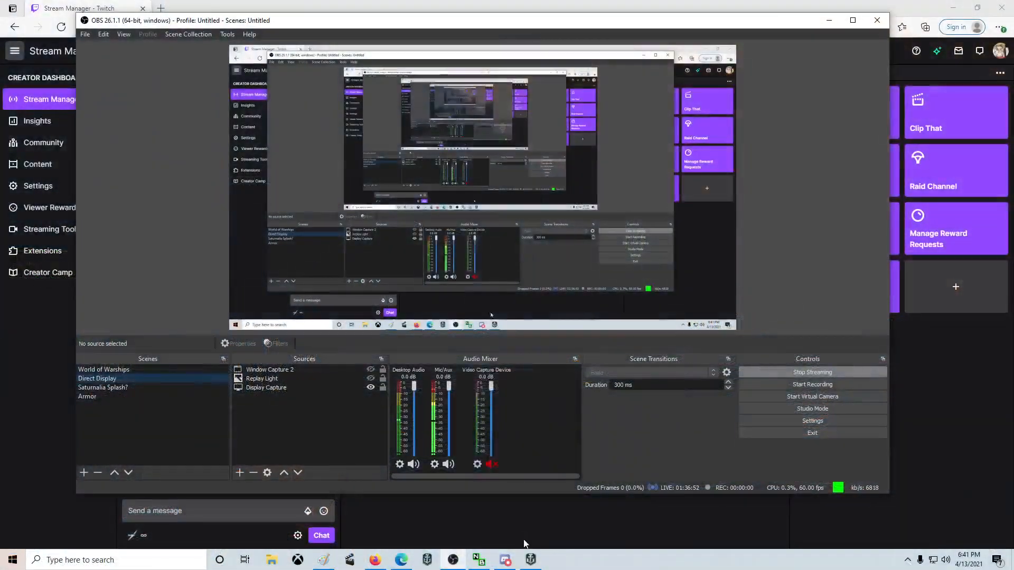
# Bring OBS Studio to the front over the World of Warships port.
pyautogui.press('alt+tab')
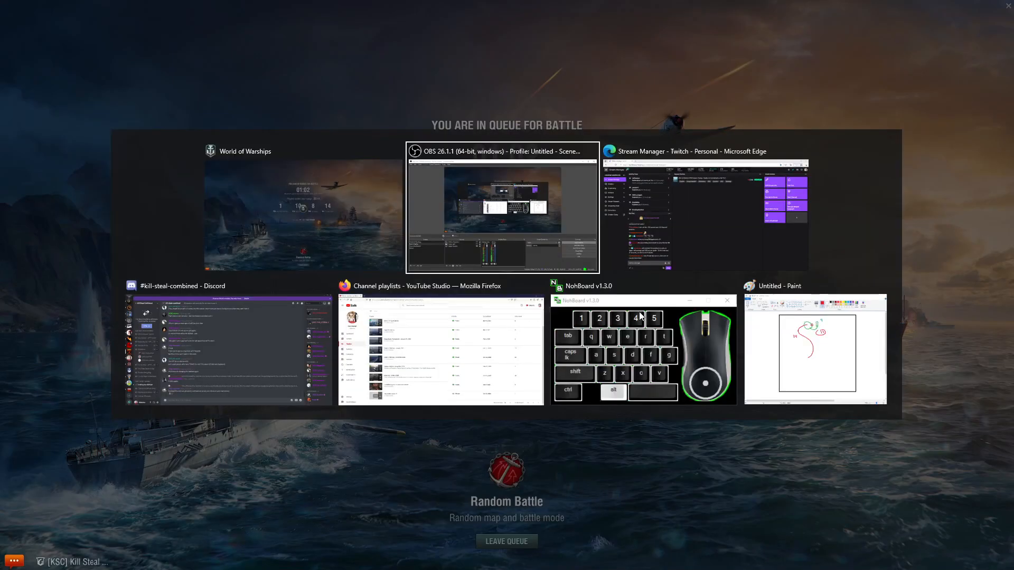
pyautogui.click(502, 208)
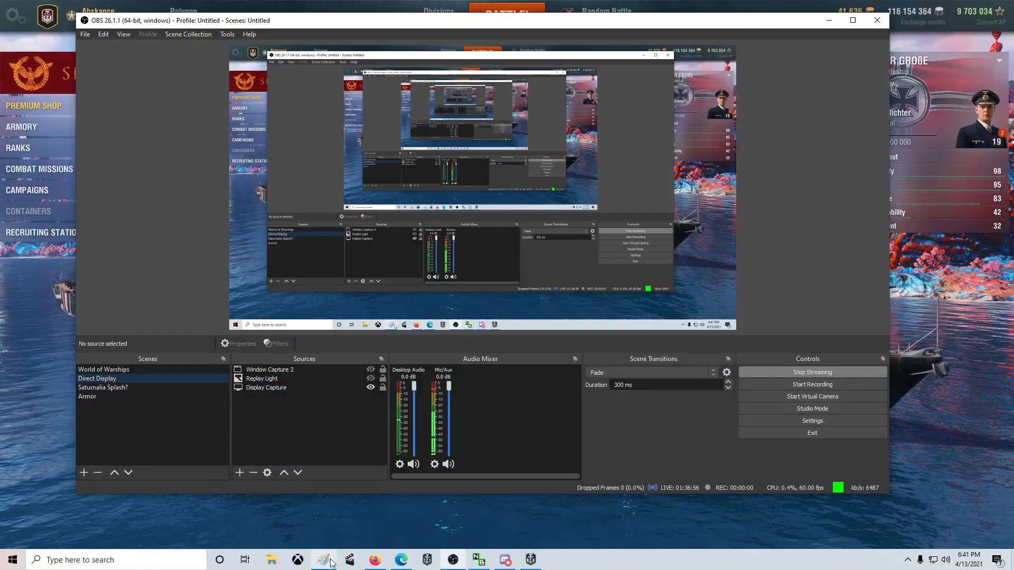
# Bring up Paint and start a new blank picture.
pyautogui.click(237, 31)
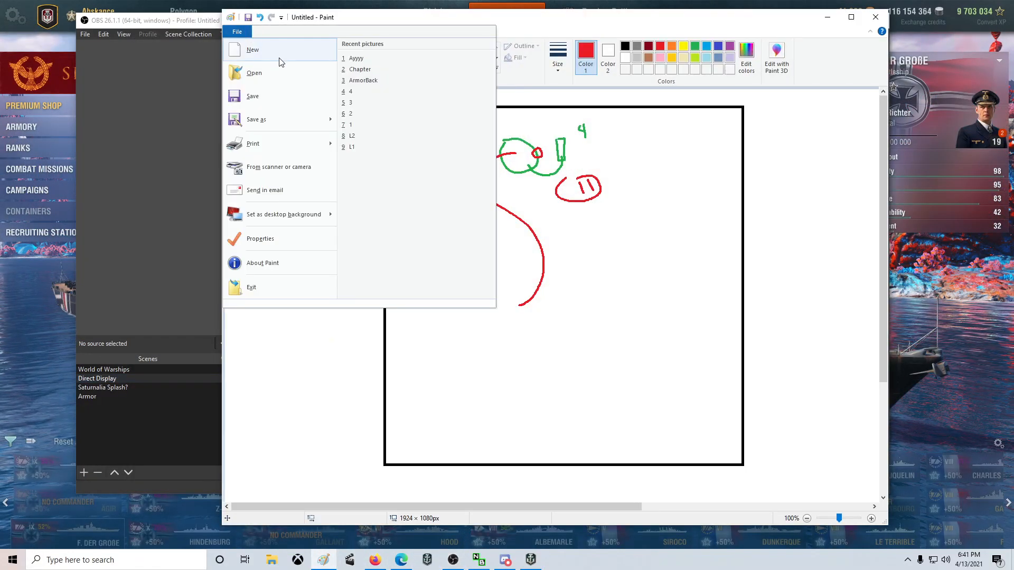
pyautogui.click(252, 49)
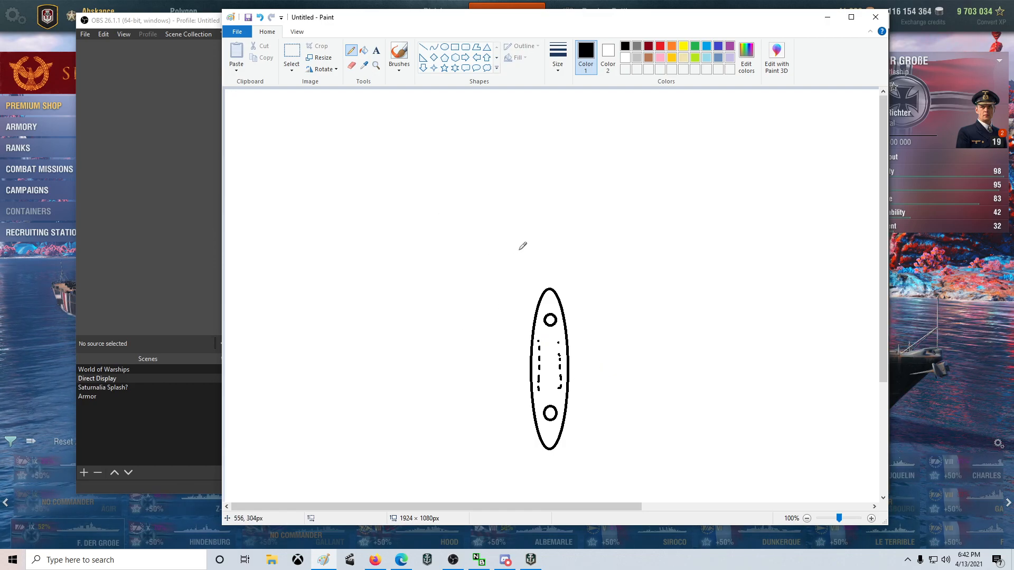
pyautogui.moveTo(725, 146)
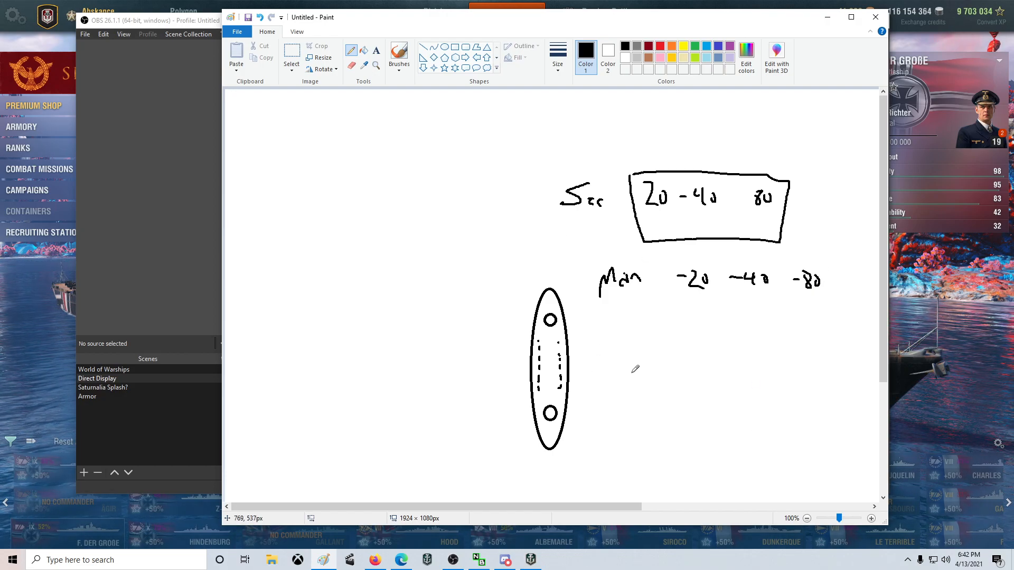
pyautogui.moveTo(568, 349)
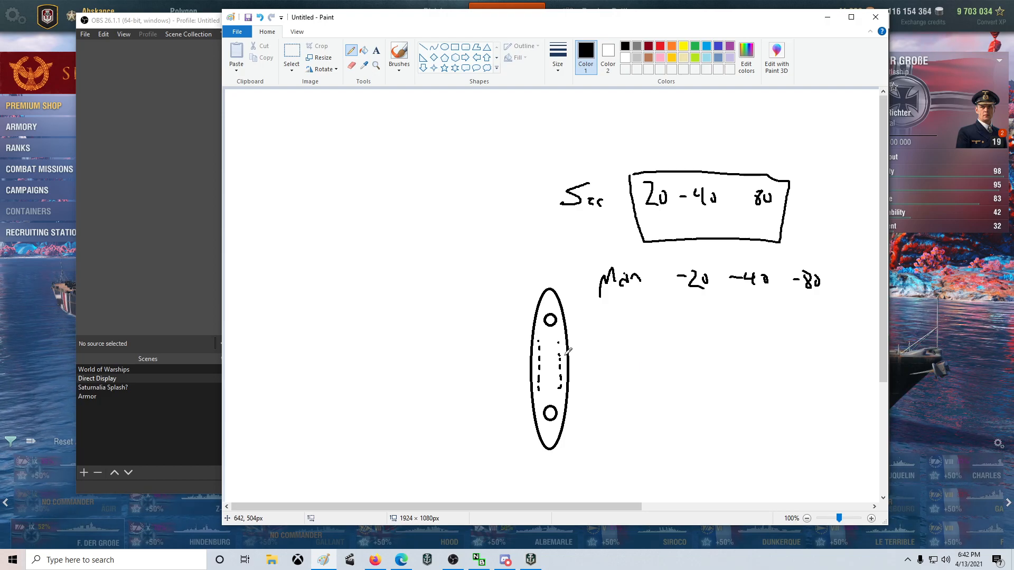
pyautogui.moveTo(732, 391)
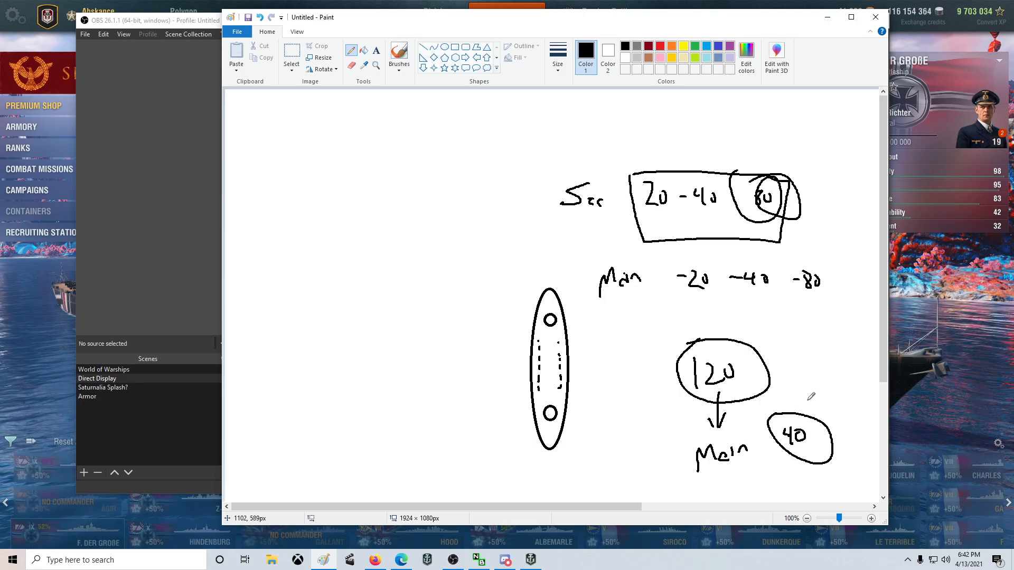
pyautogui.moveTo(615, 268)
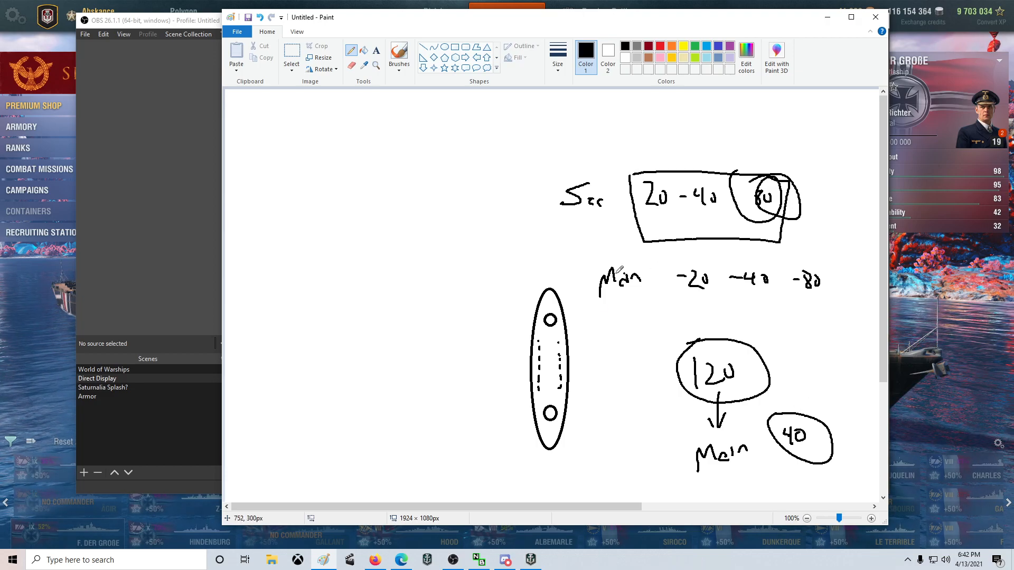
pyautogui.moveTo(530, 174)
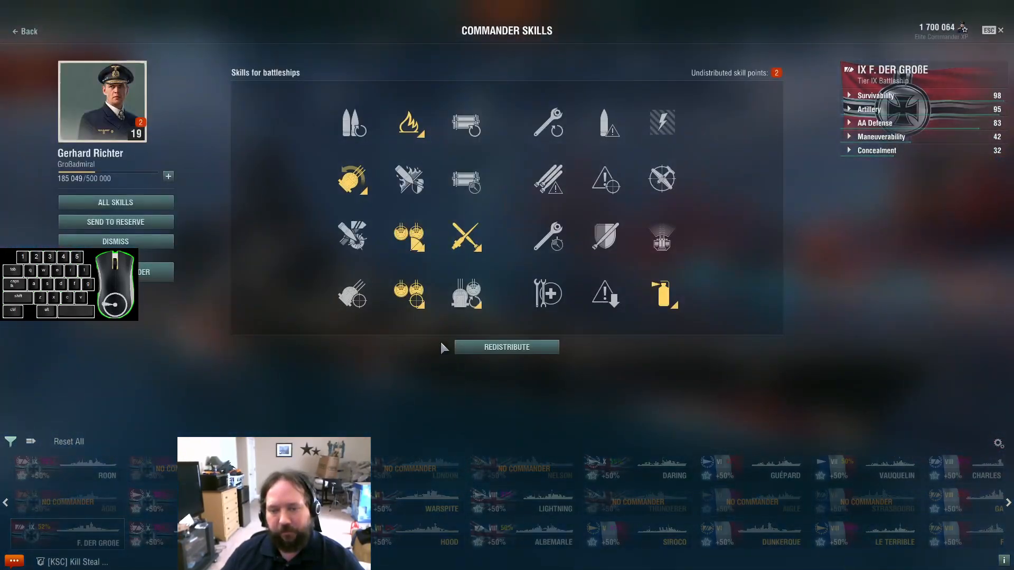
pyautogui.moveTo(465, 293)
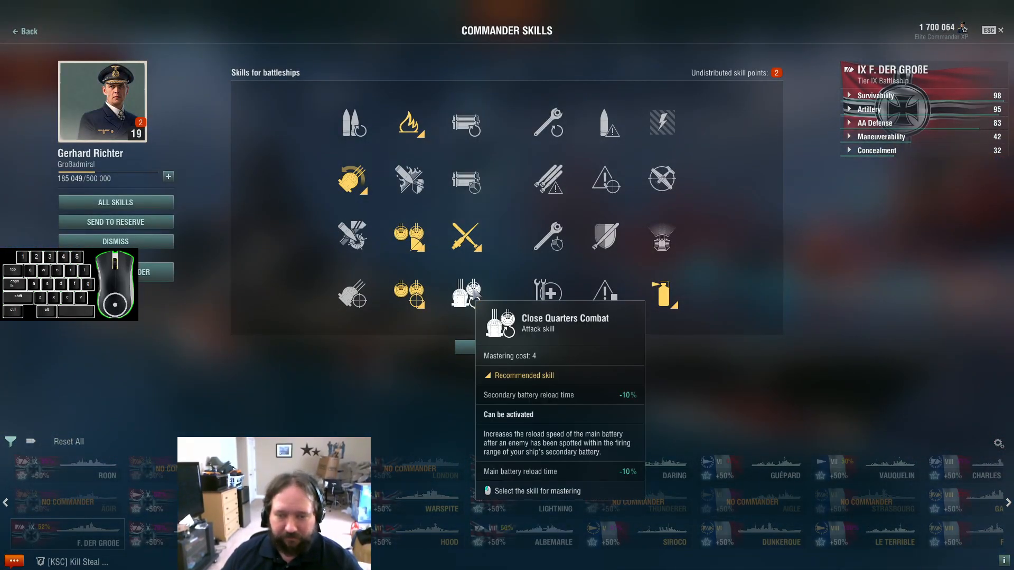
pyautogui.moveTo(409, 293)
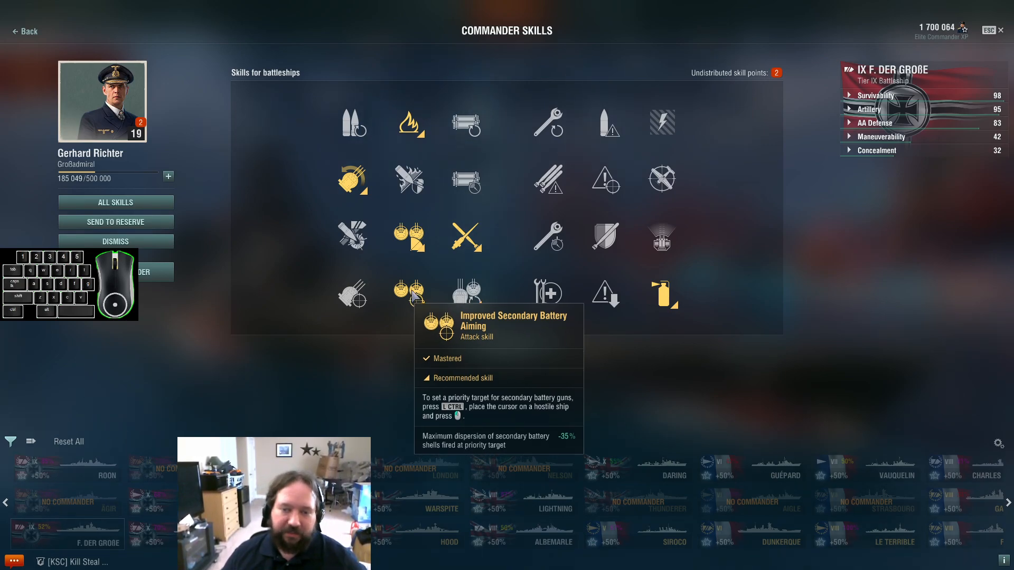
pyautogui.moveTo(465, 294)
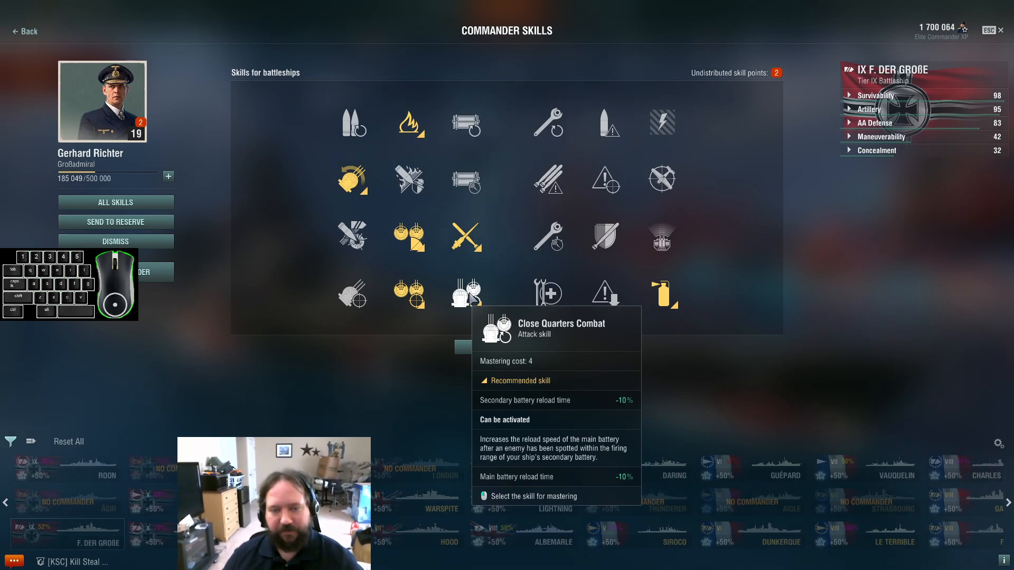
pyautogui.moveTo(651, 323)
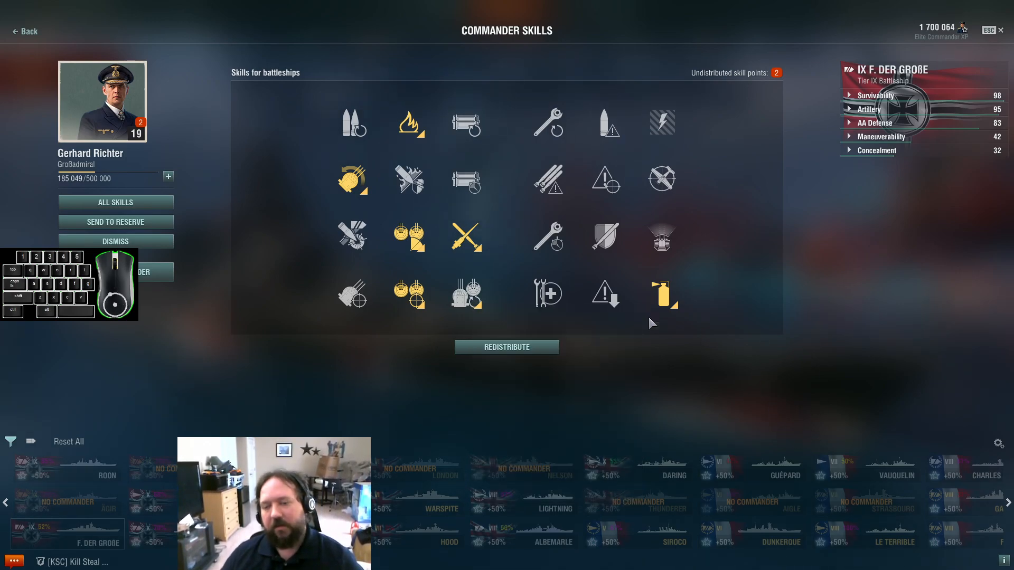
pyautogui.moveTo(915, 283)
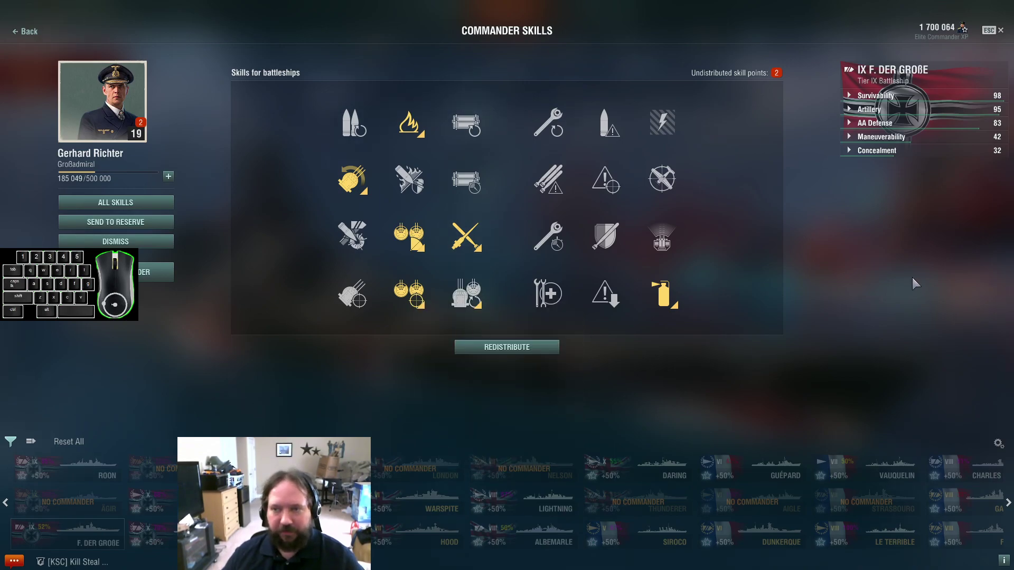
# Leave commander skills for port and queue F. der Große for a Random Battle.
pyautogui.click(25, 32)
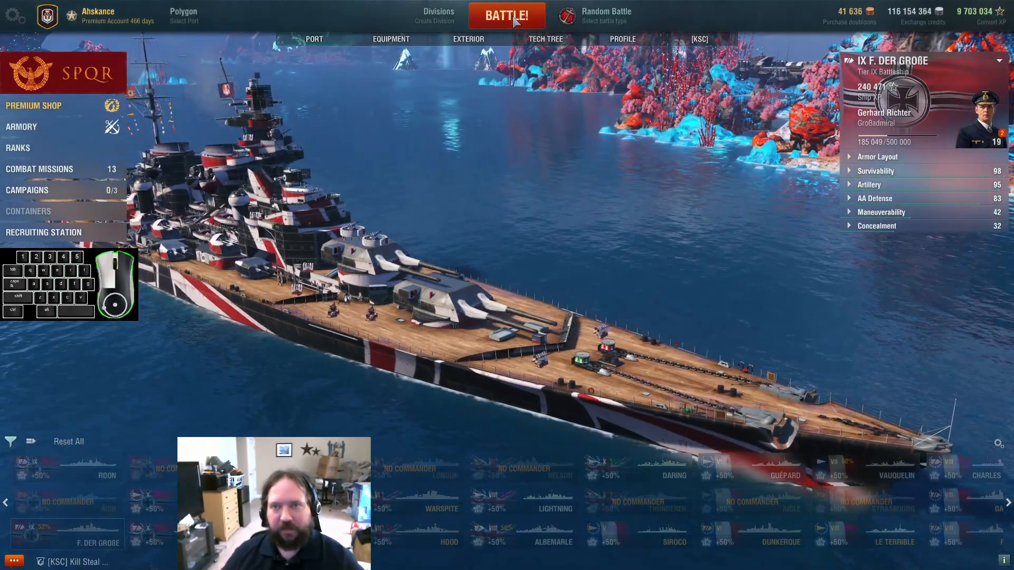
pyautogui.click(506, 15)
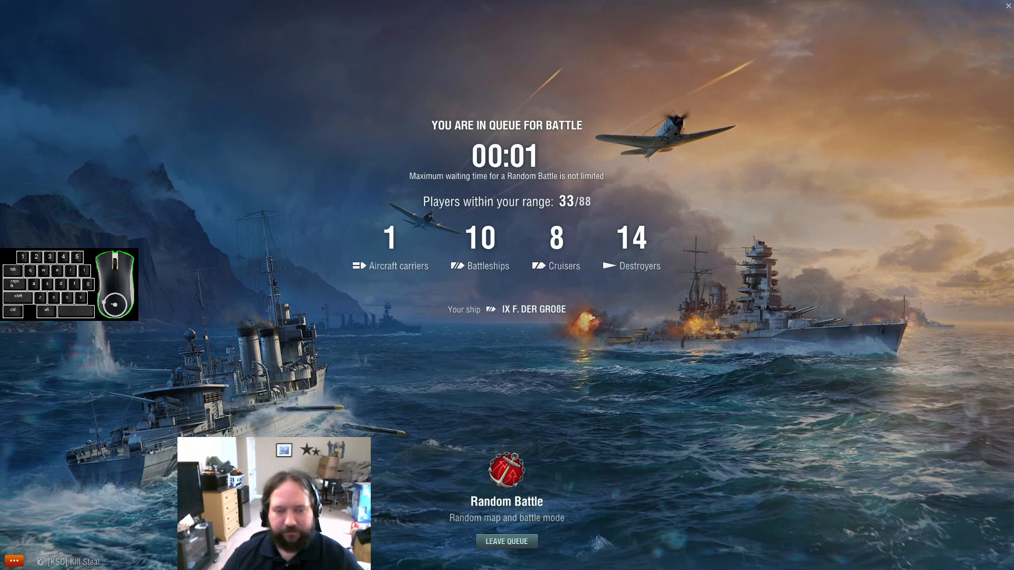